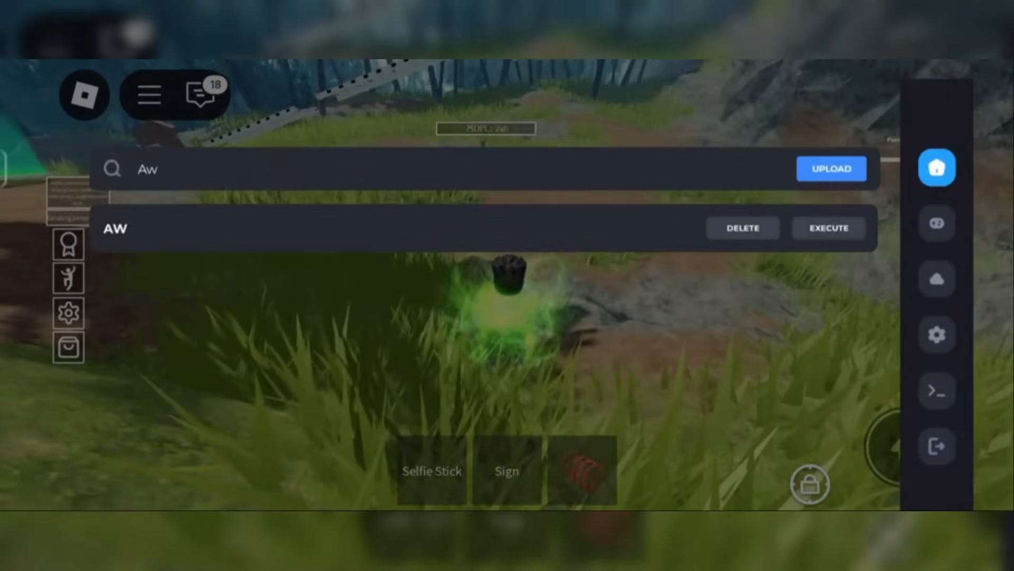
# Step: Execute the saved AW script to load the Warpah cheat menu
pyautogui.click(828, 228)
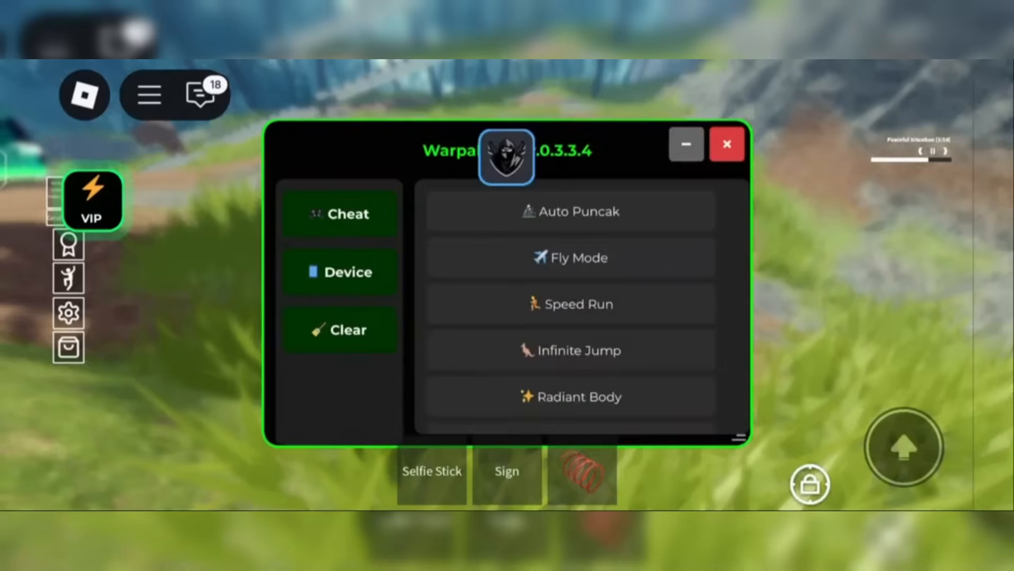
# Step: Launch WarpahMorph from the Warpah Cheat list to get the player copy panel
pyautogui.click(340, 272)
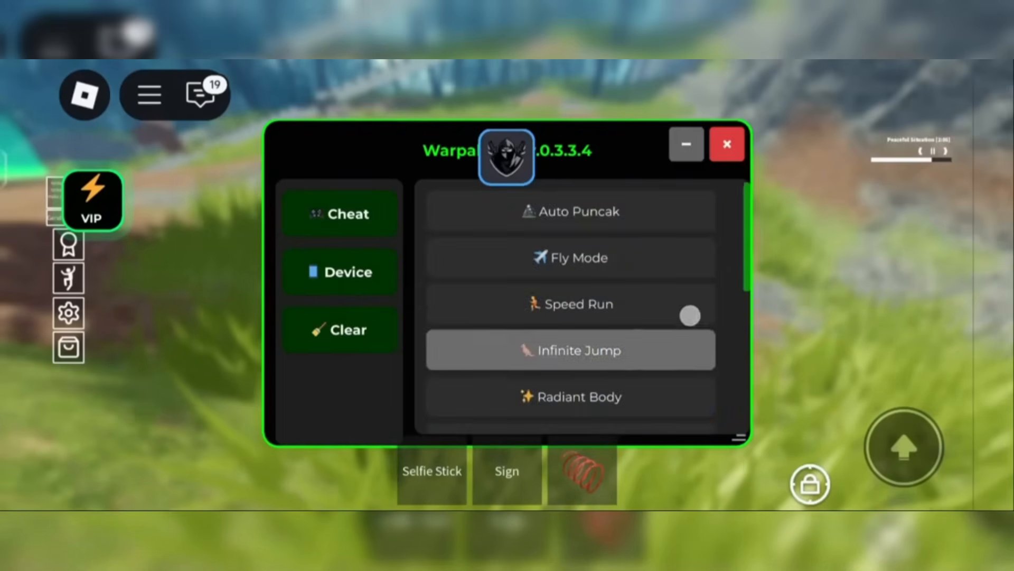
pyautogui.scroll(-3)
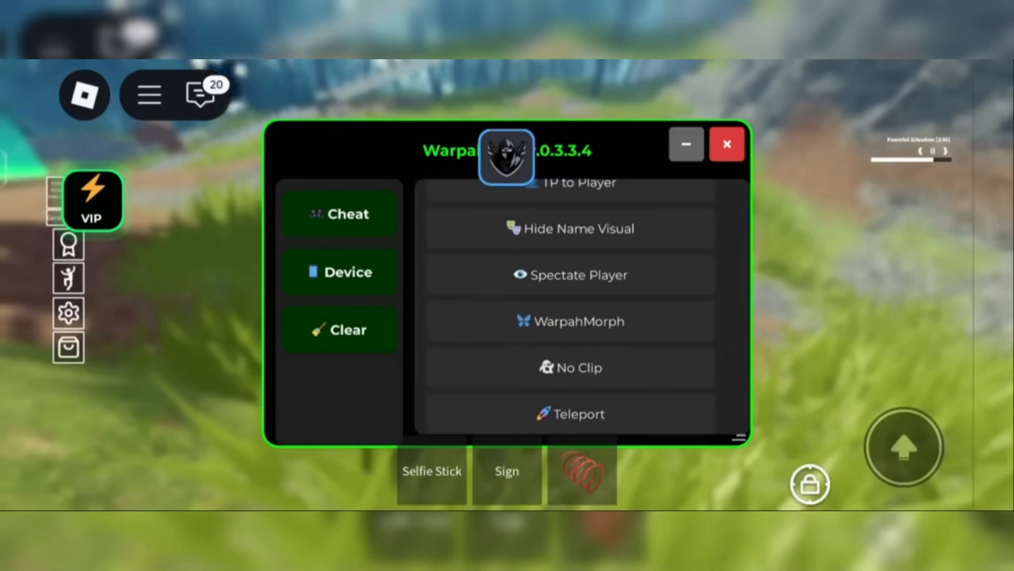
pyautogui.click(570, 321)
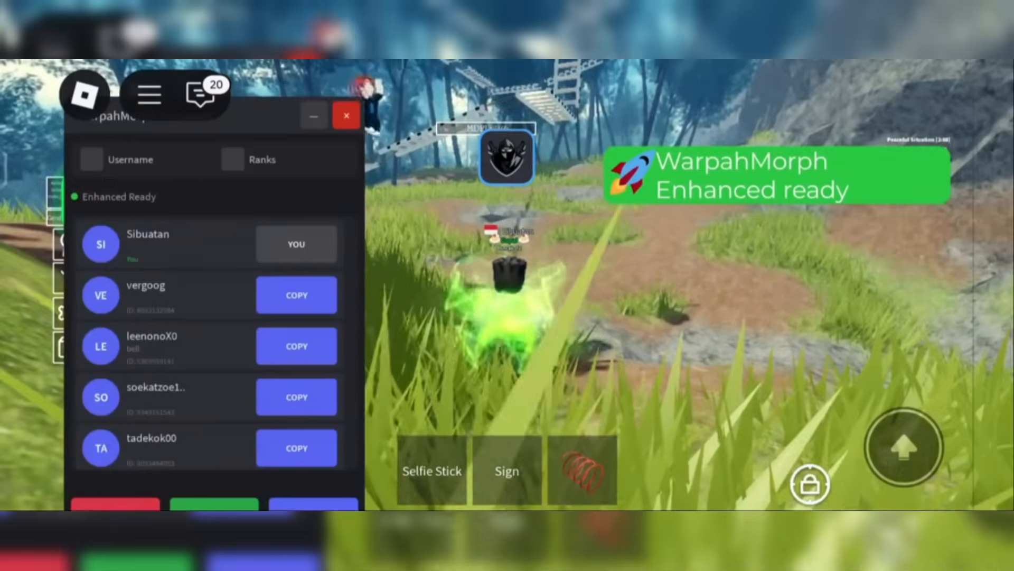
pyautogui.click(296, 396)
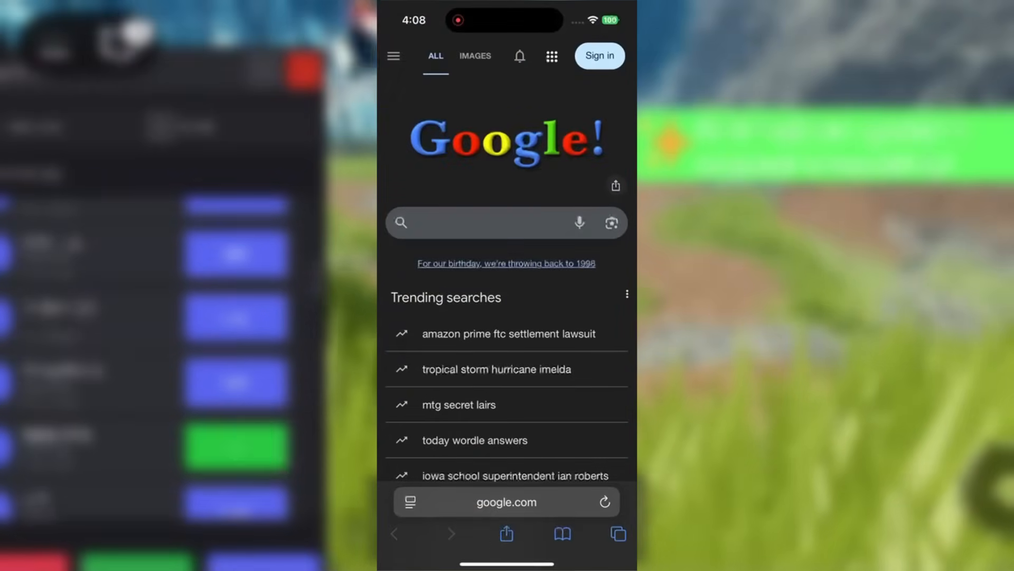
# Step: Search Google for playmodz.store and load the PlayMods site from the results
pyautogui.write('playmodz.s')
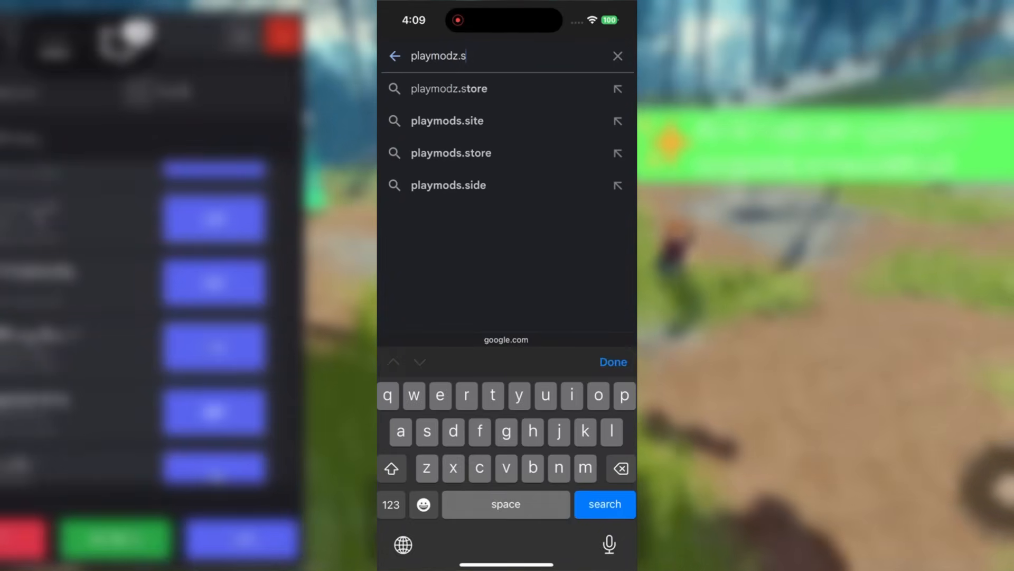
pyautogui.click(448, 89)
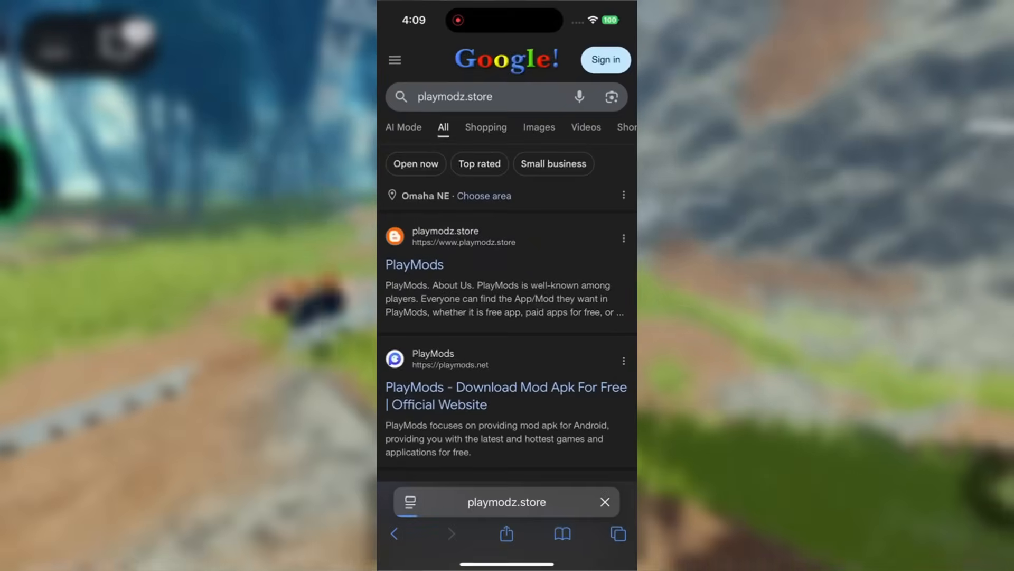
pyautogui.click(506, 501)
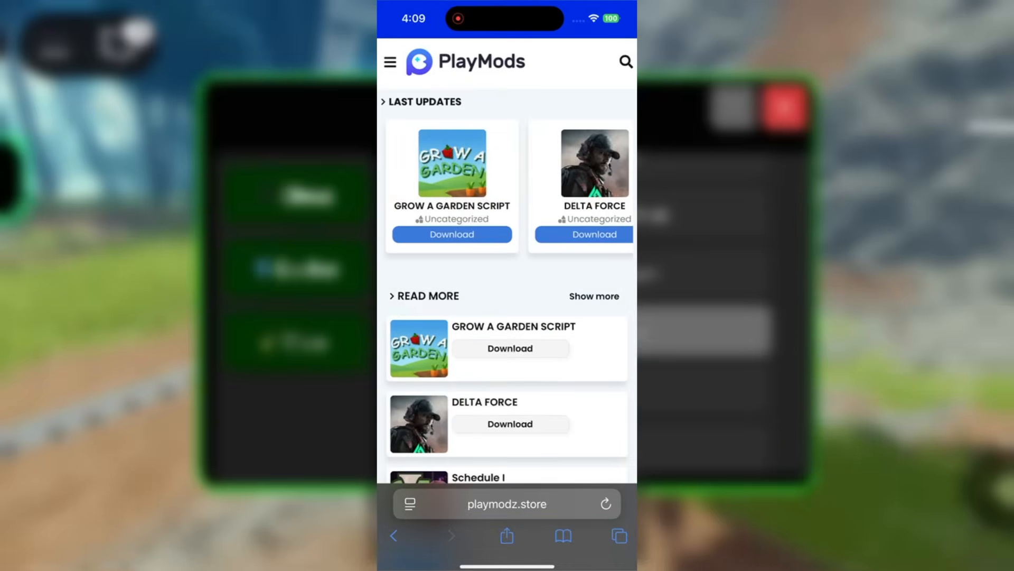
# Step: Find Delta Executor via the site search and scroll through its details
pyautogui.write('Del')
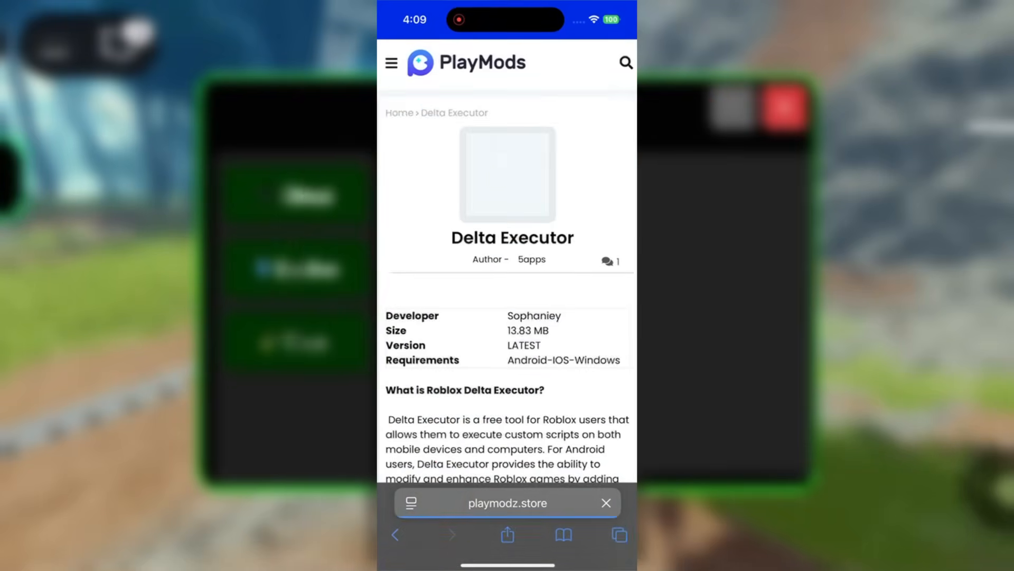
pyautogui.scroll(-3)
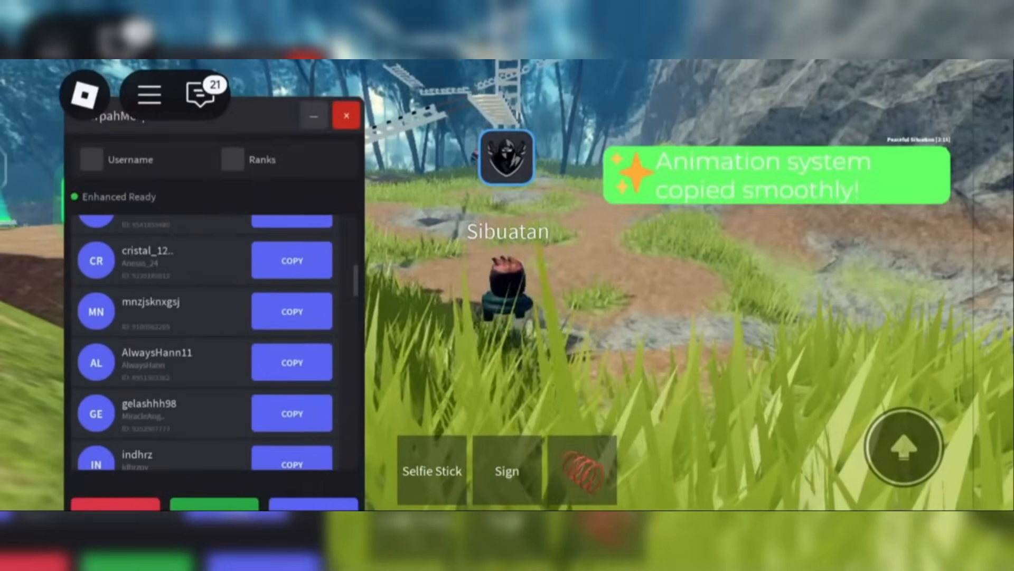
# Step: Close the WarpahMorph panel, keeping the copied player's appearance
pyautogui.click(291, 413)
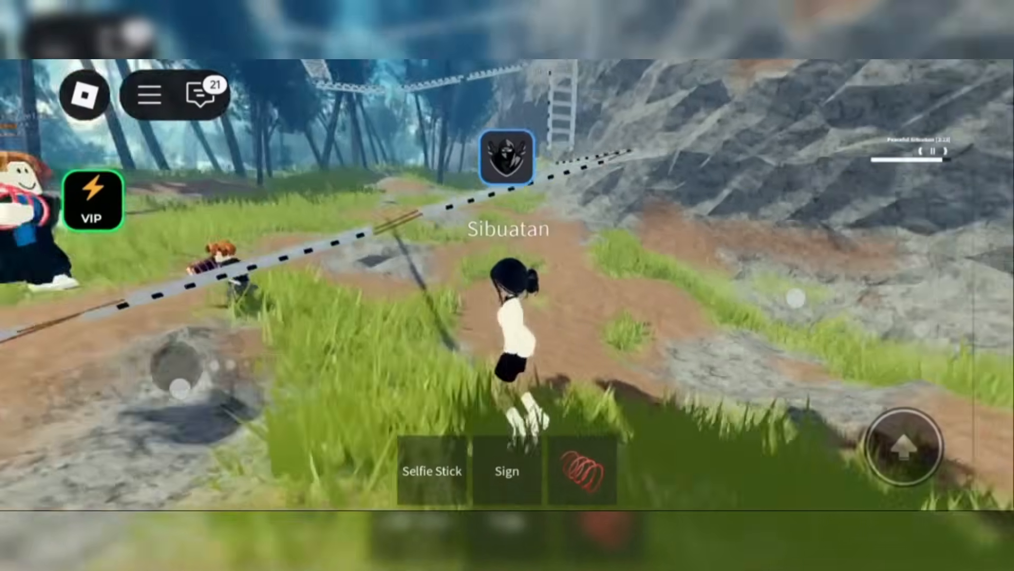
# Step: Reopen the Warpah menu and launch Spectate Player, browsing its player list
pyautogui.click(507, 158)
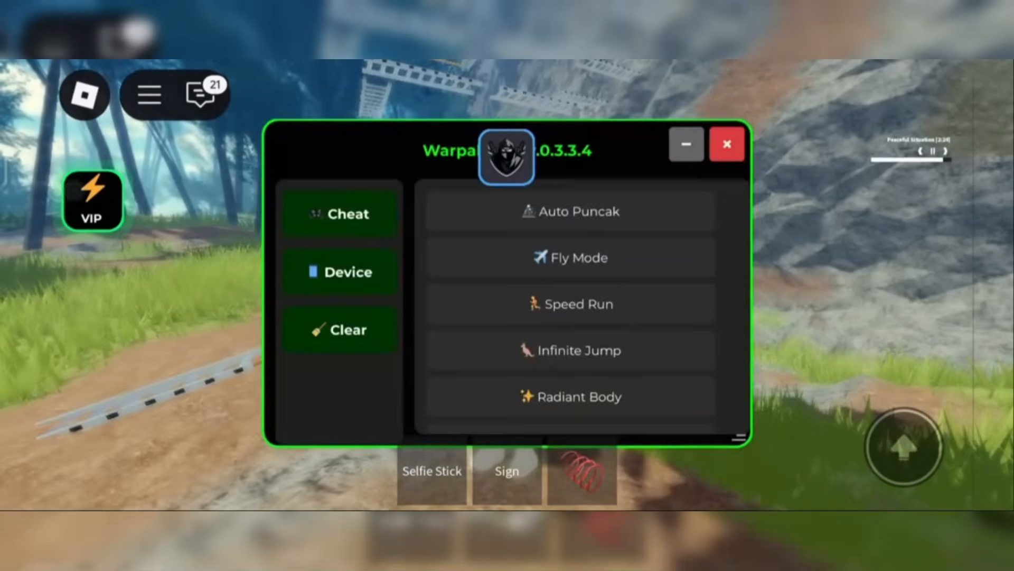
pyautogui.scroll(-3)
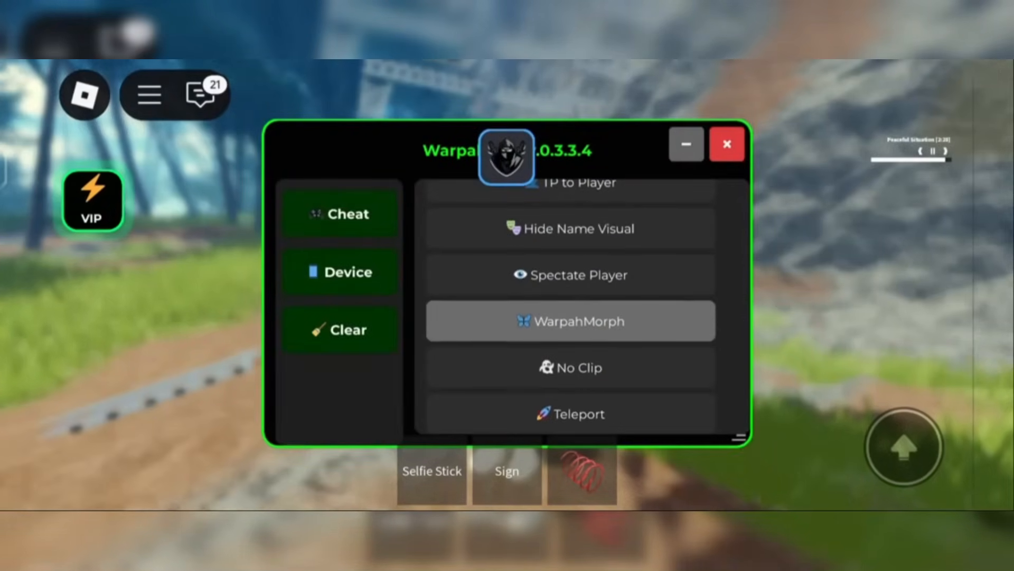
pyautogui.click(569, 413)
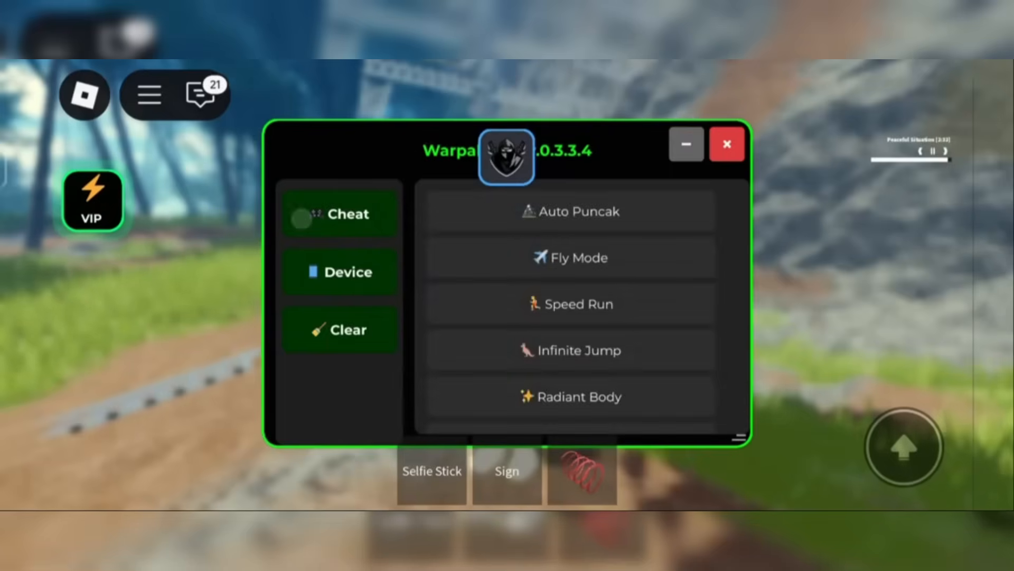
pyautogui.scroll(-3)
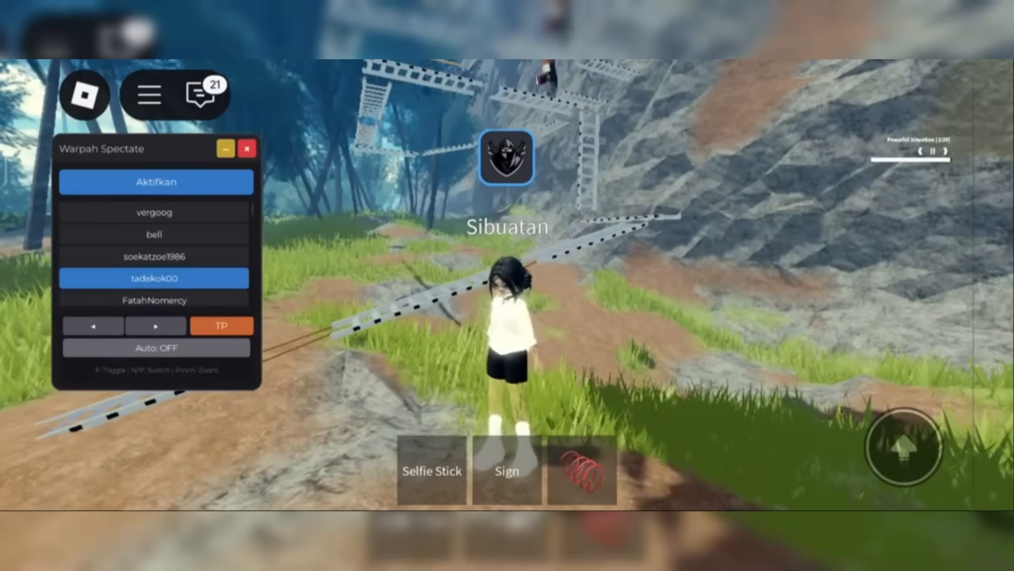
# Step: Activate spectating with Aktifkan and follow the player bell
pyautogui.click(156, 181)
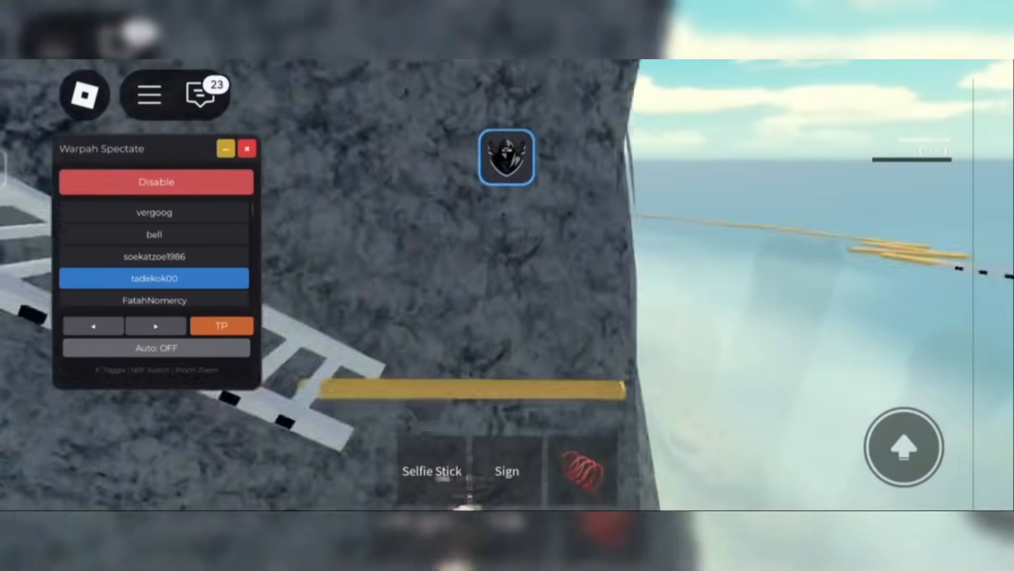
pyautogui.click(154, 233)
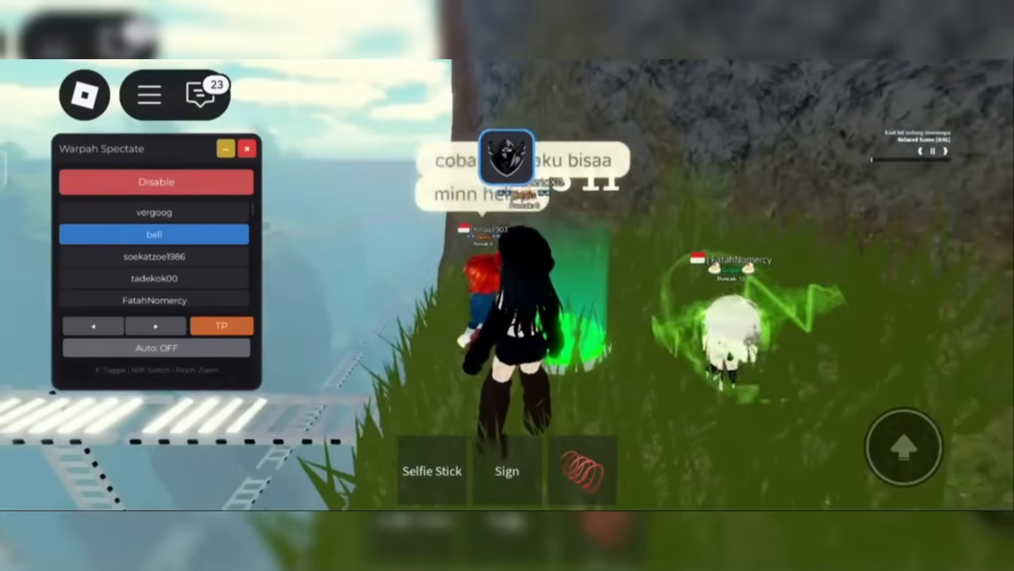